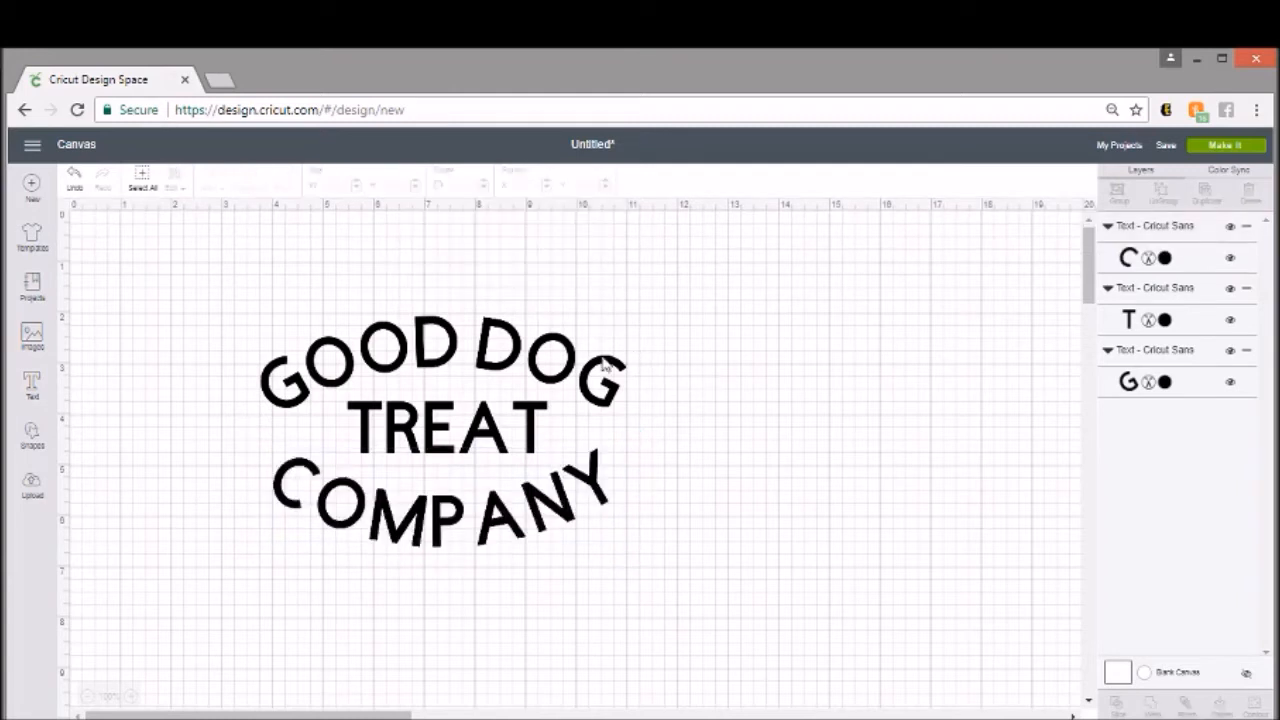
Step: Open My Projects from the left toolbar to view saved designs
left_click(32, 287)
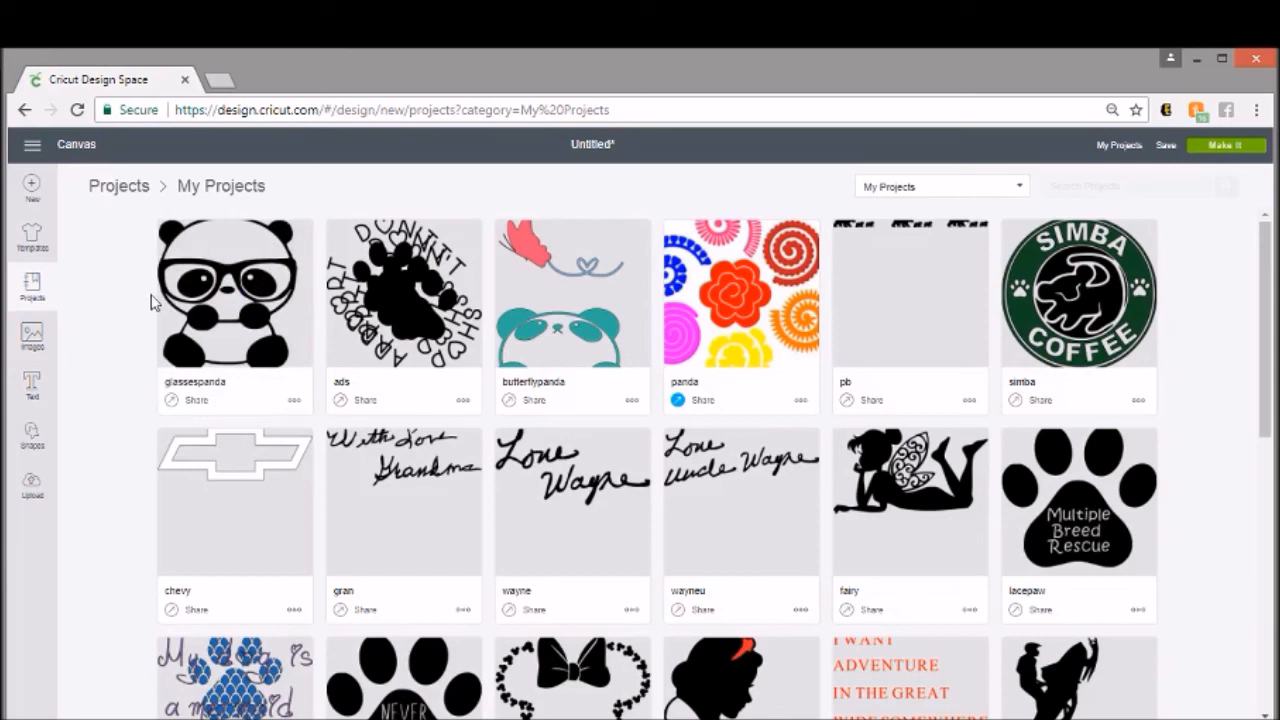